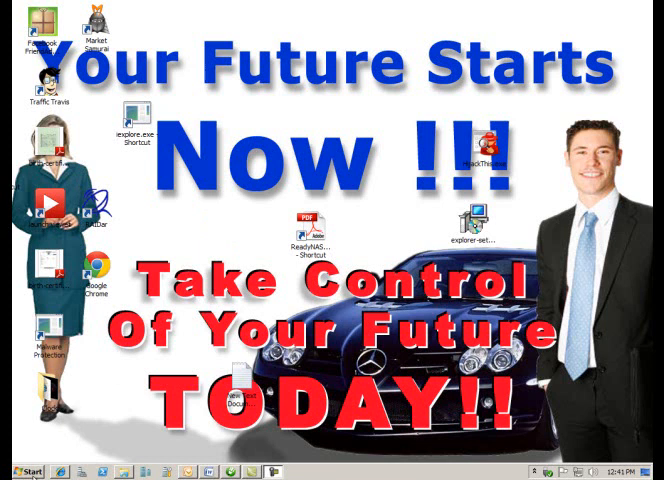
Launch Bitstream Font Navigator from the CorelDRAW Graphics Suite folder under All Programs.
left_click(22, 468)
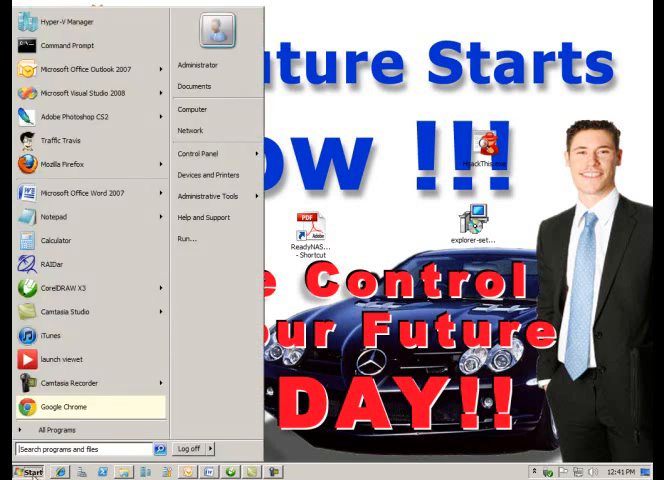
mouse_move(60, 428)
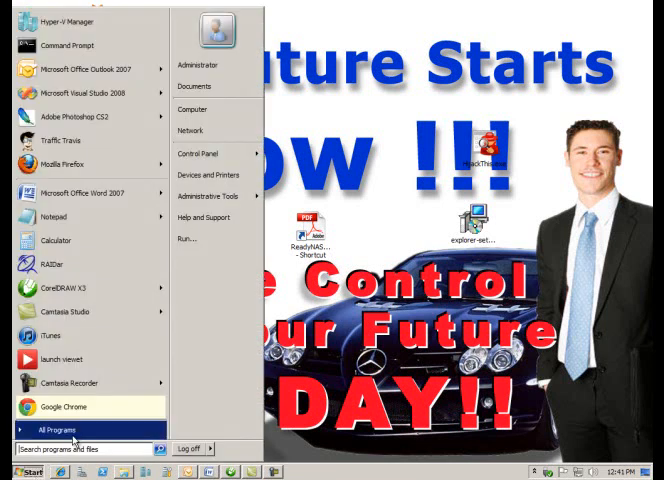
left_click(60, 428)
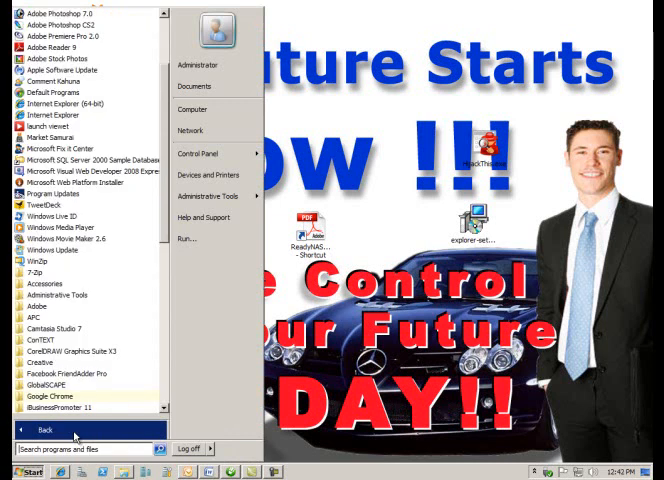
mouse_move(44, 364)
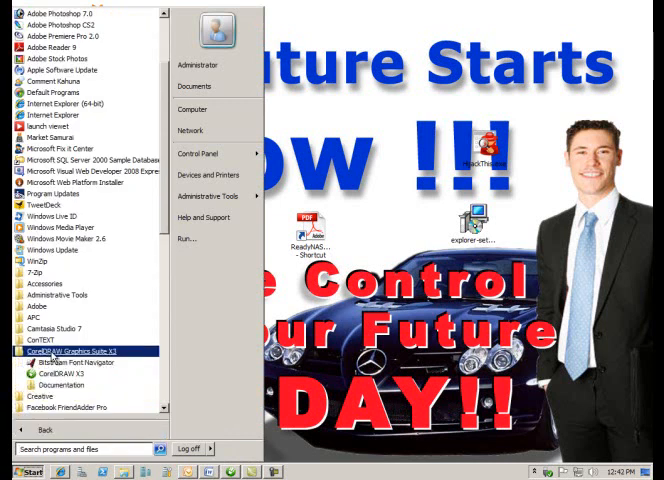
left_click(20, 472)
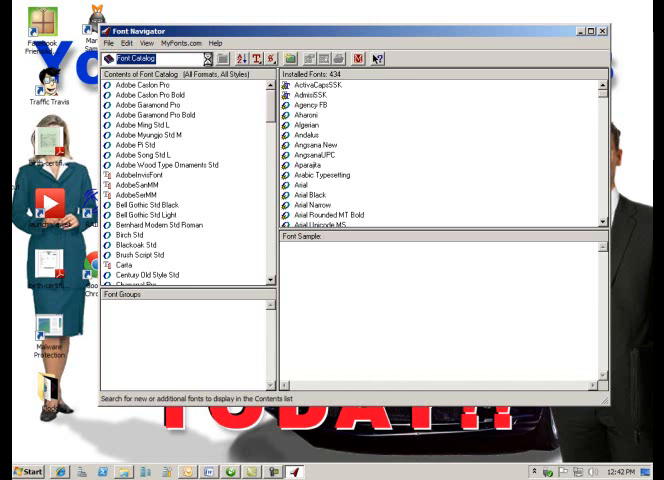
From the Look in list, browse into a local drive and open the fonts folder of lettered subfolders.
left_click(208, 58)
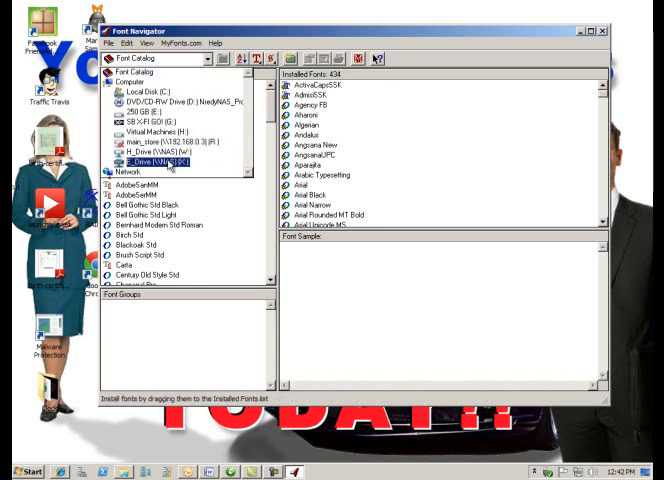
double_click(156, 158)
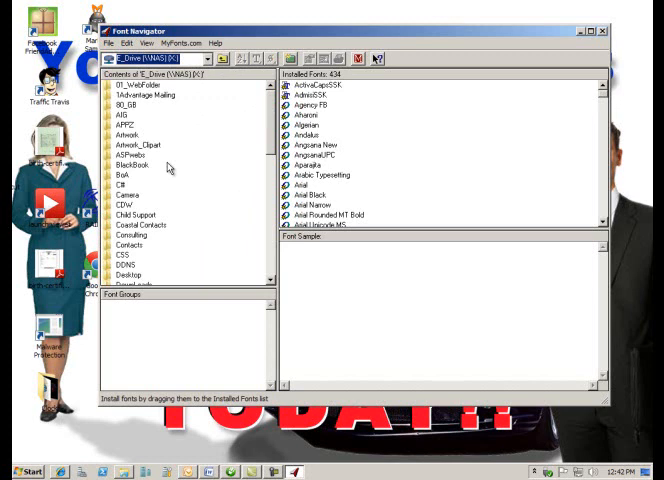
mouse_move(128, 116)
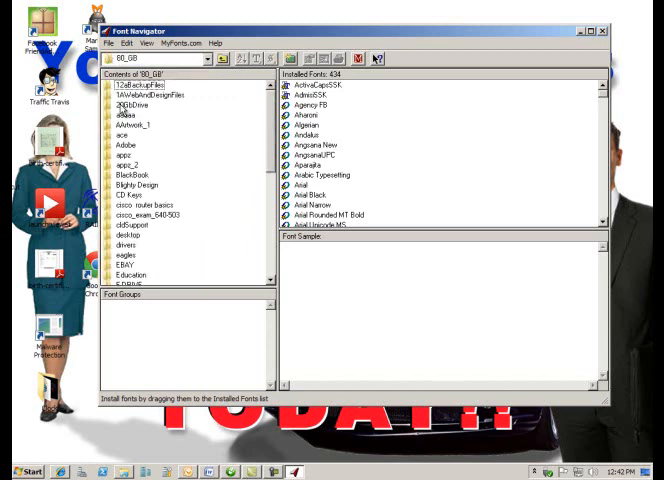
scroll("down", 3)
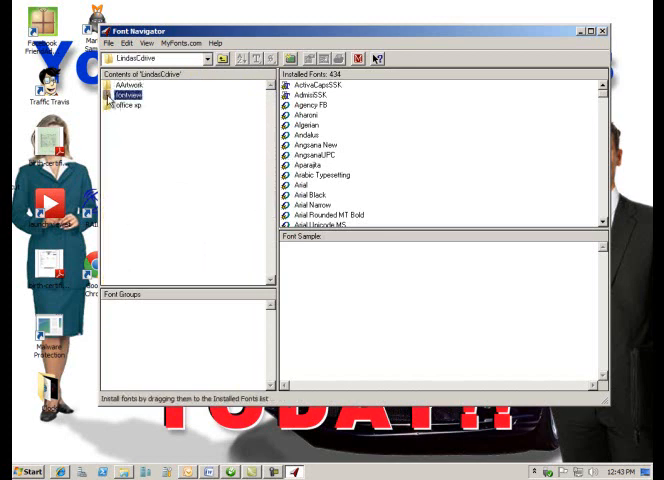
double_click(128, 92)
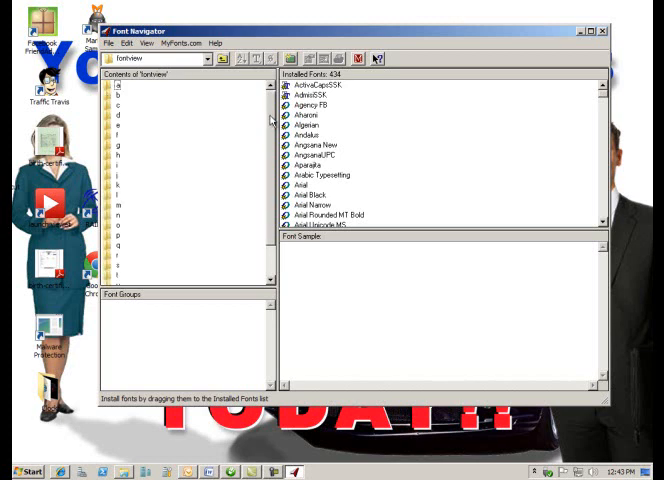
scroll("down", 3)
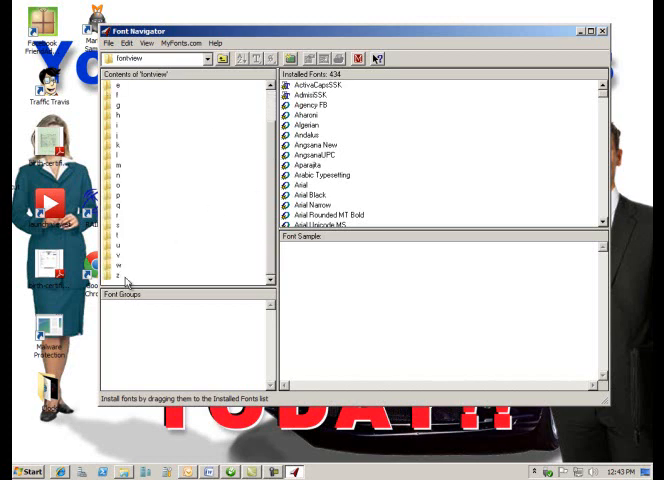
mouse_move(262, 188)
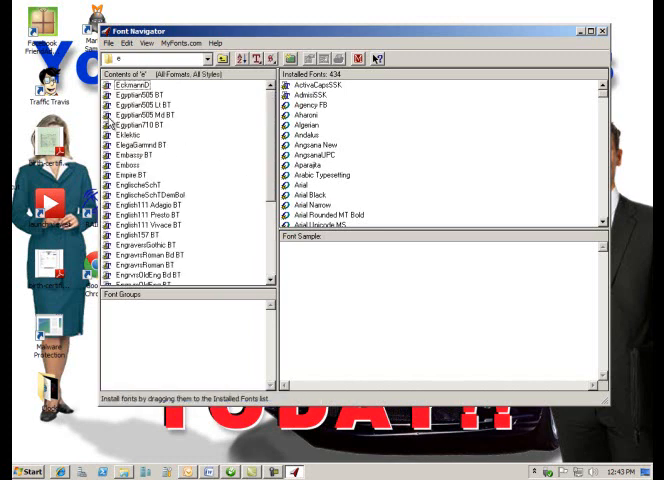
Open a lettered subfolder, preview installed Arial Rounded MT Bold and enlarge its sample size.
left_click(144, 104)
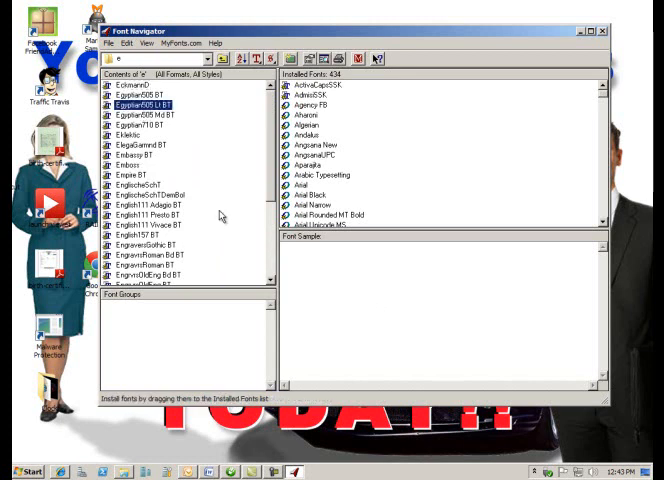
left_click(310, 164)
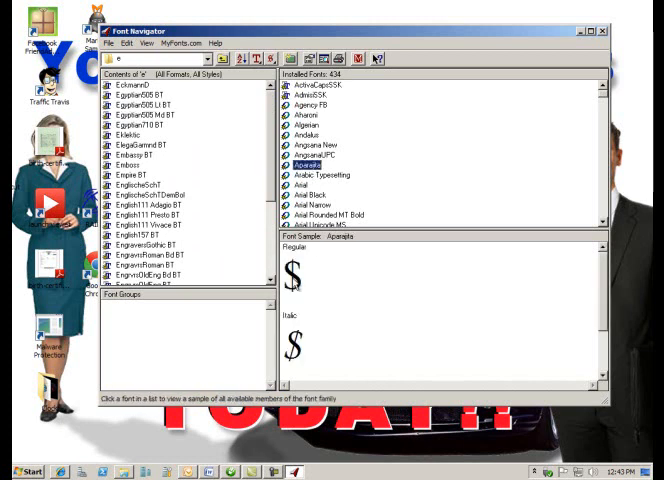
left_click(332, 214)
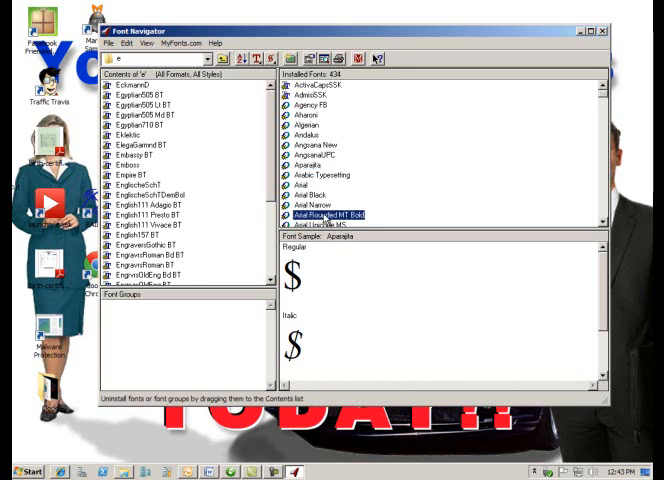
right_click(320, 280)
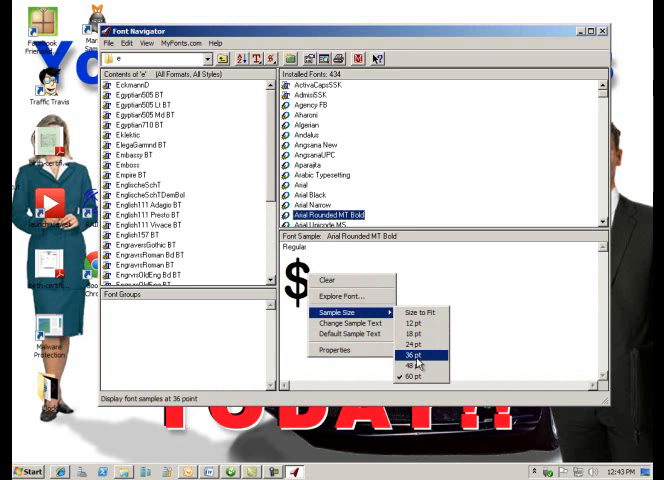
left_click(416, 360)
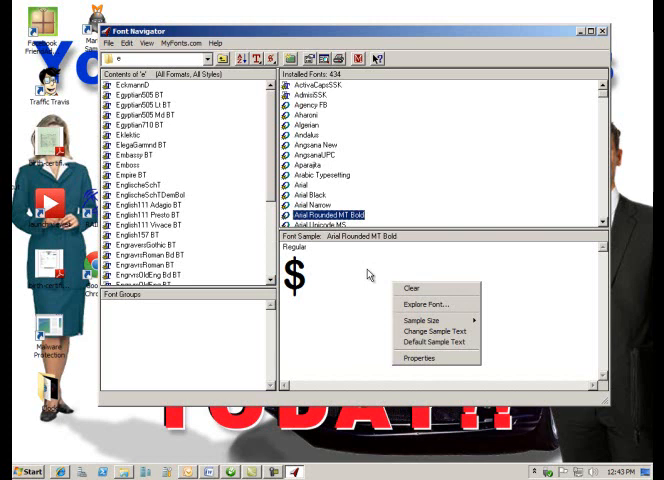
mouse_move(430, 332)
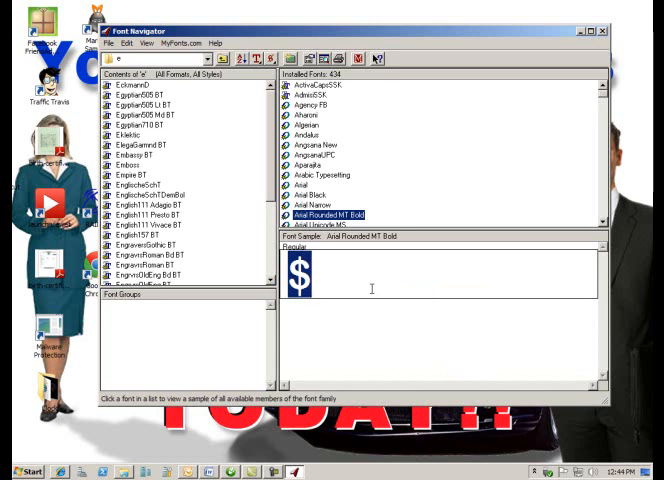
Enter the custom sample text 'Weekend Sale' for the Arial Rounded MT Bold preview.
type("Week")
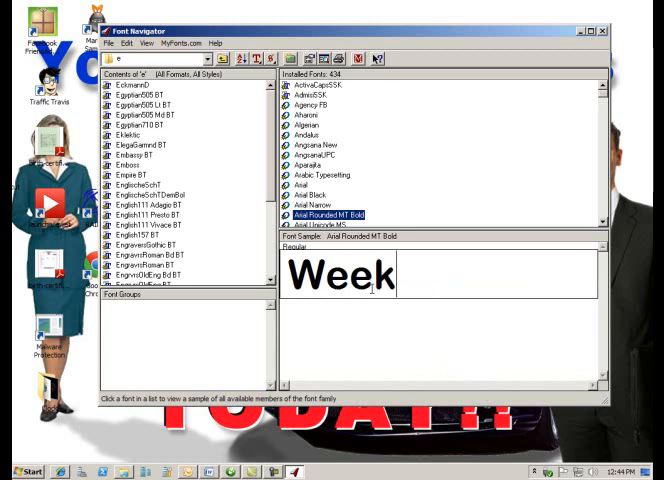
type("end")
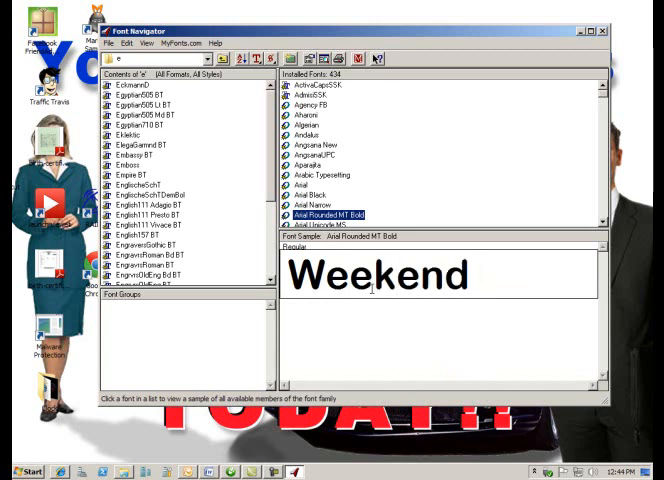
type("Sale !!")
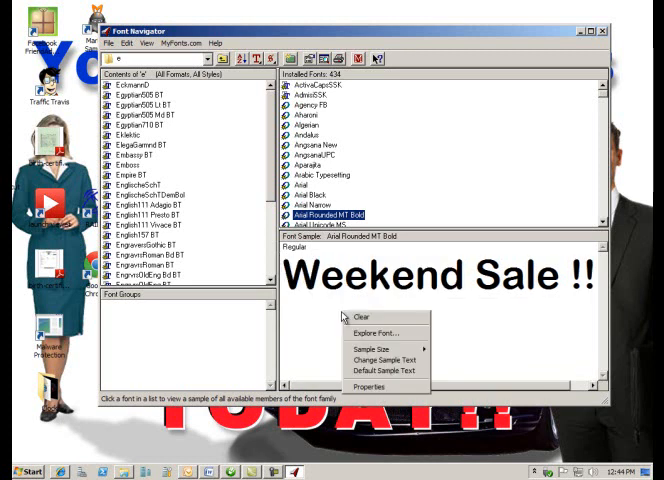
mouse_move(380, 358)
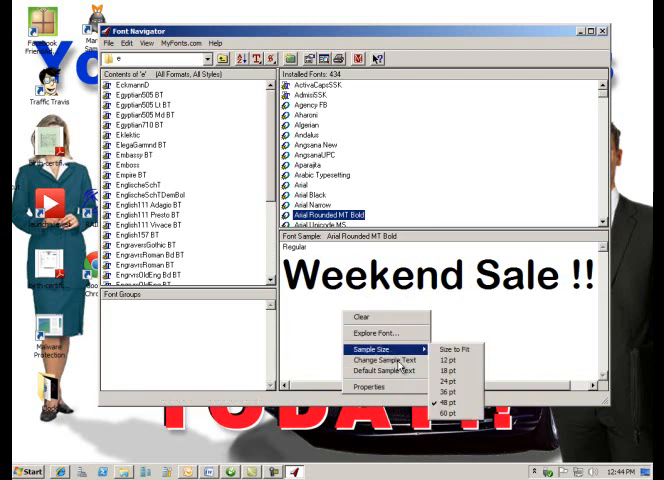
mouse_move(378, 348)
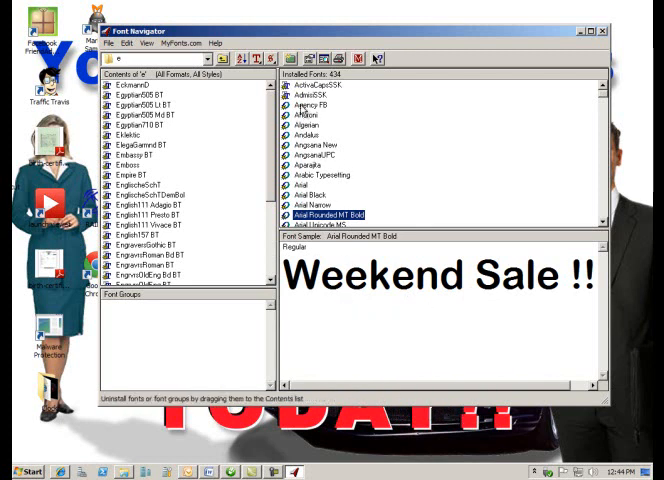
Preview 'Weekend Sale !!' in successive folder fonts, including several News font variants.
left_click(130, 144)
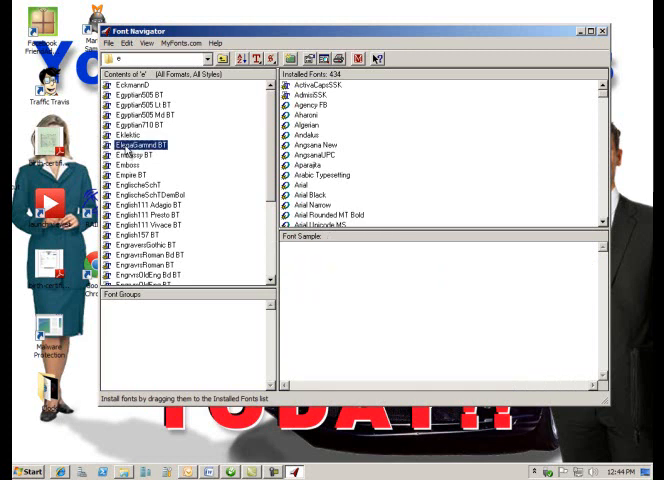
left_click(134, 156)
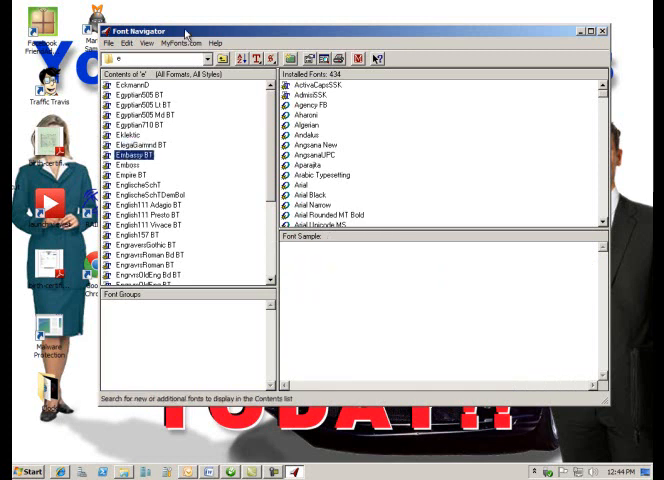
left_click(210, 60)
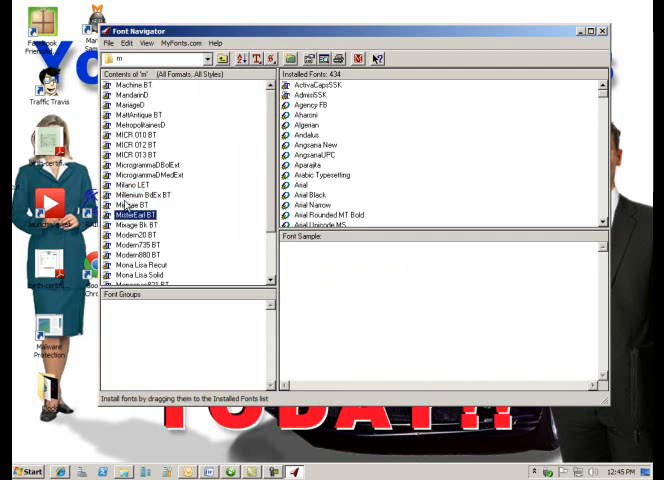
left_click(136, 244)
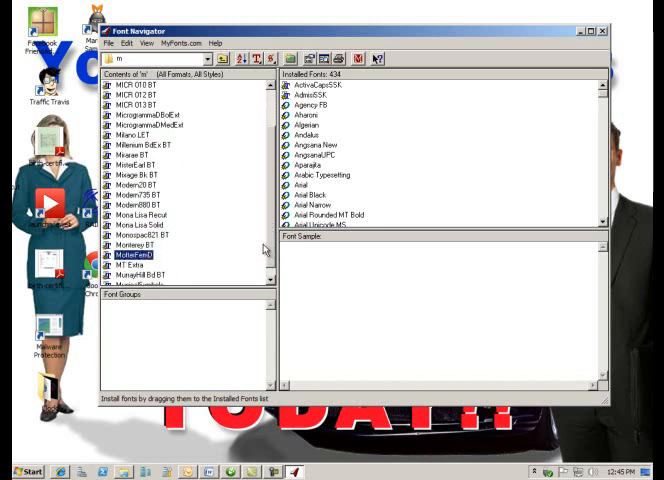
left_click(136, 276)
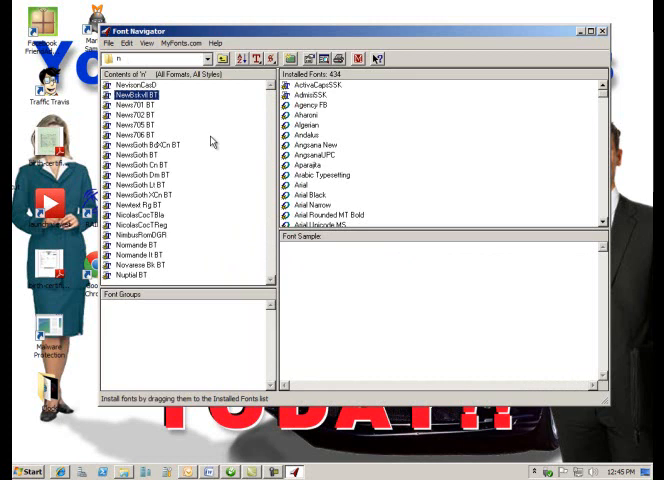
left_click(130, 134)
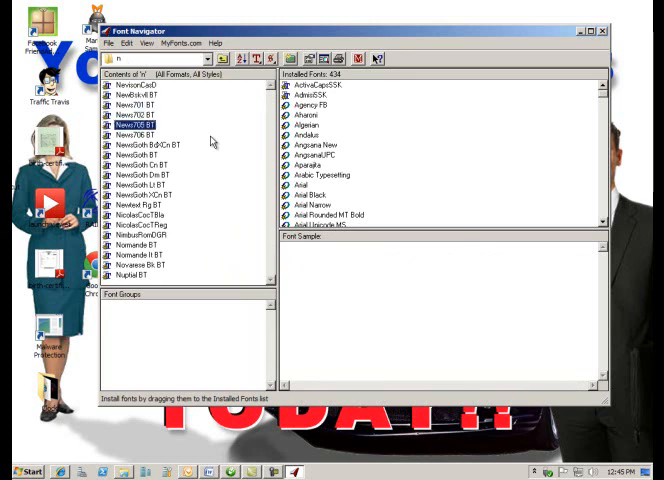
left_click(140, 164)
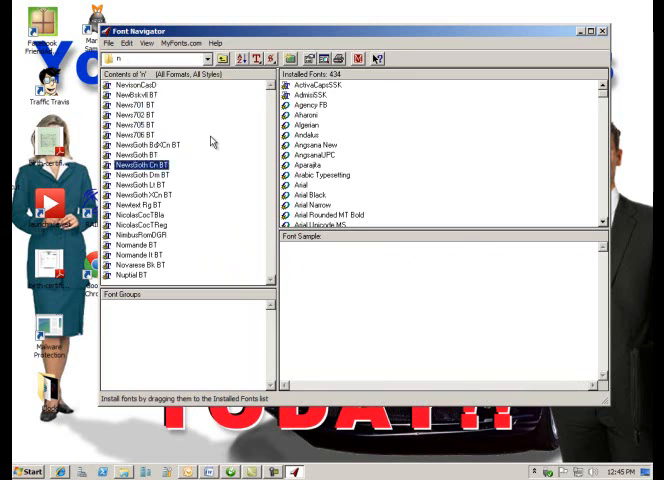
left_click(136, 214)
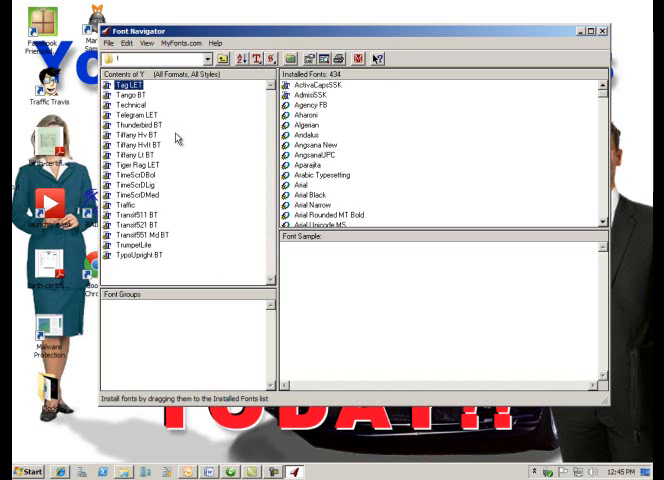
Continue through Technical and the Geometric fonts until one shows Regular and Bold samples.
left_click(130, 104)
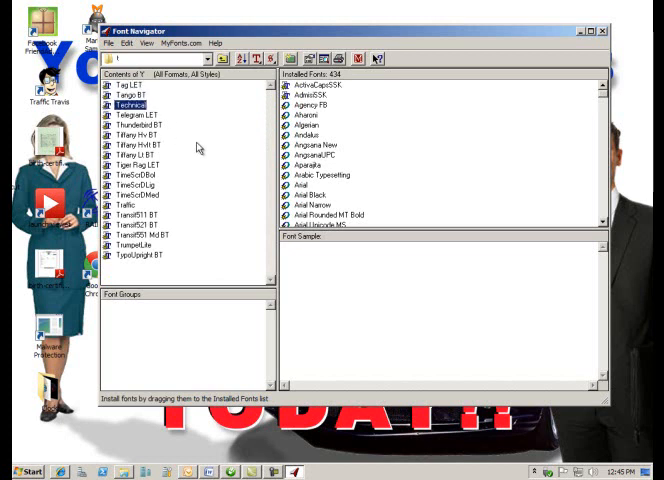
left_click(130, 132)
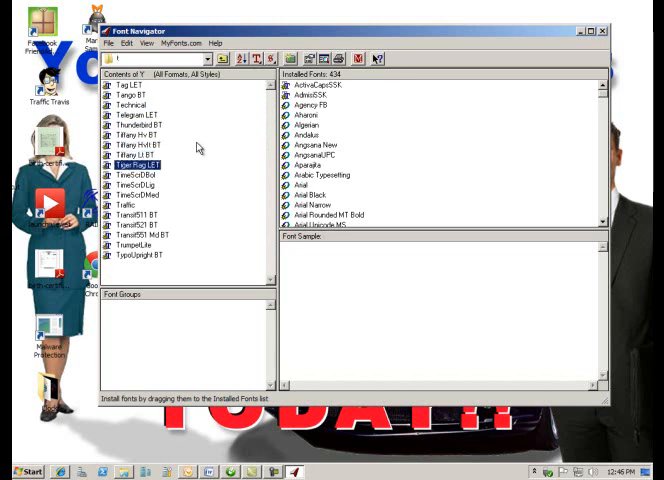
left_click(136, 204)
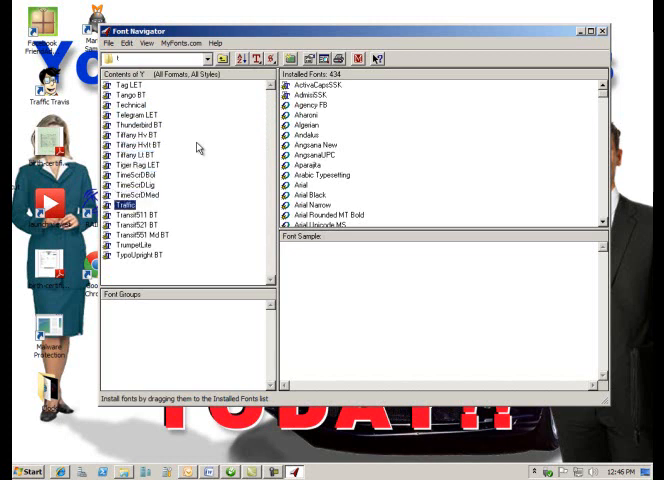
left_click(136, 254)
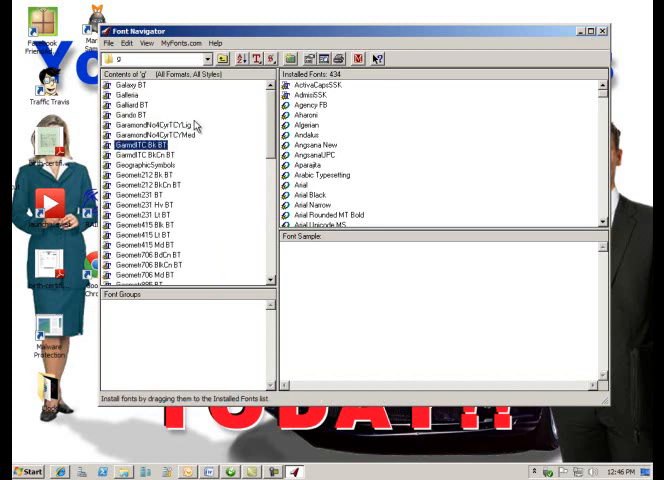
left_click(150, 184)
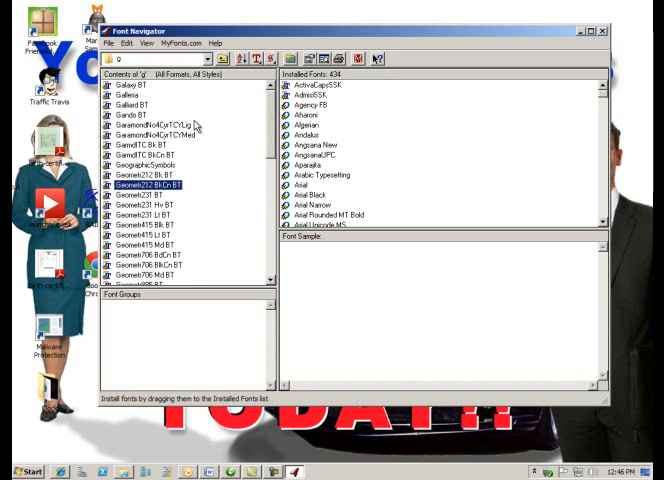
left_click(144, 224)
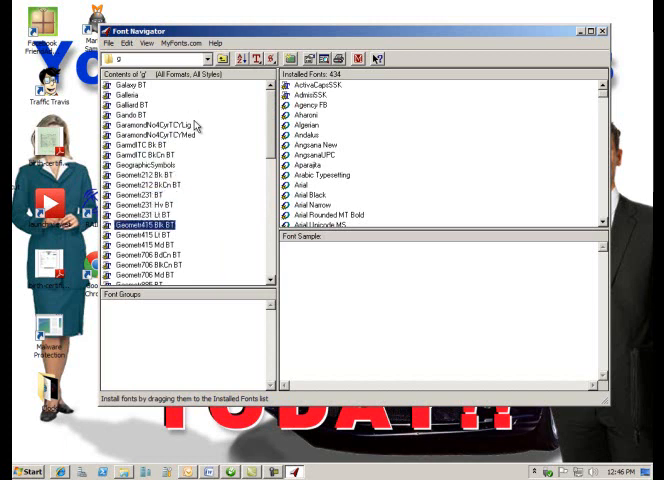
left_click(140, 276)
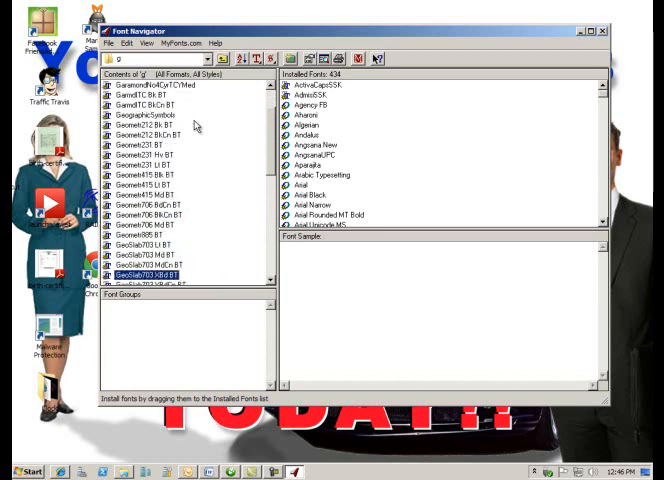
scroll("down", 3)
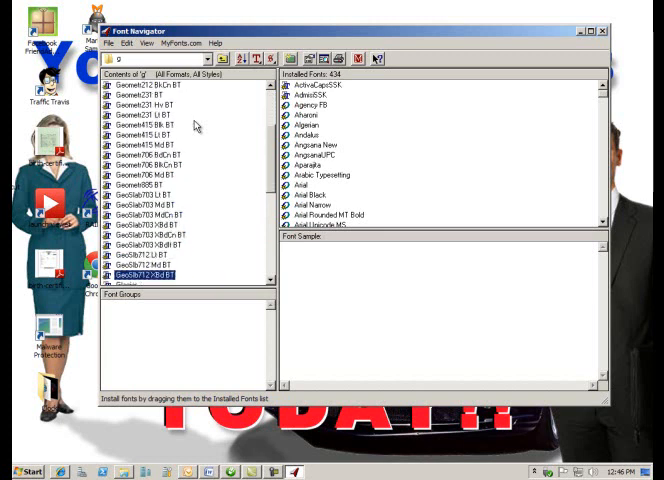
scroll("down", 3)
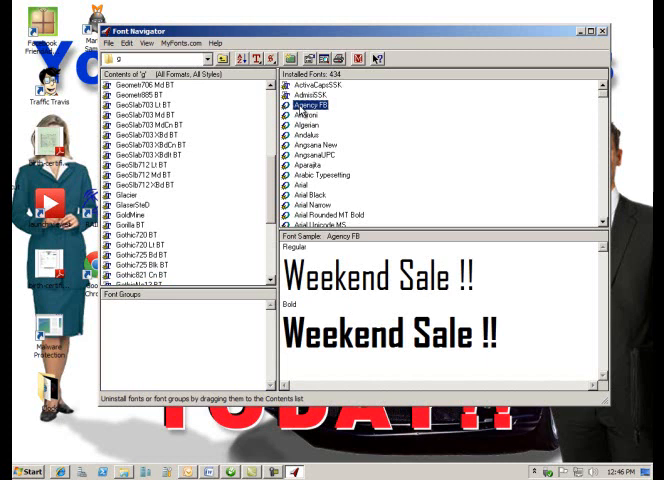
Preview 'Weekend Sale !!' in installed fonts including Arabic Typesetting and Franklin Gothic Demi.
left_click(308, 132)
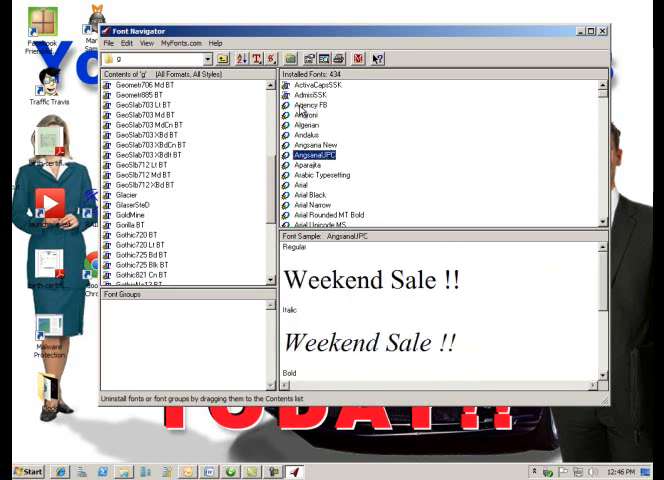
left_click(320, 176)
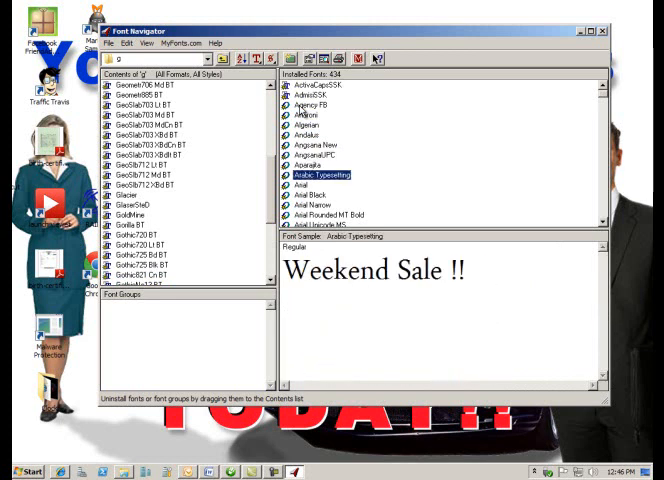
left_click(308, 196)
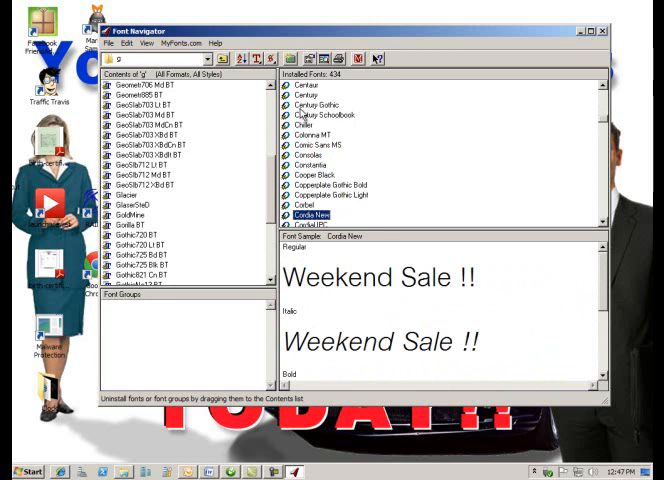
mouse_move(300, 96)
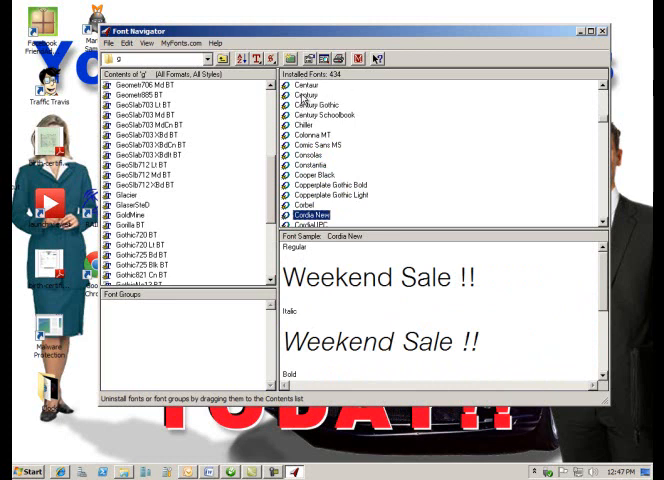
mouse_move(362, 198)
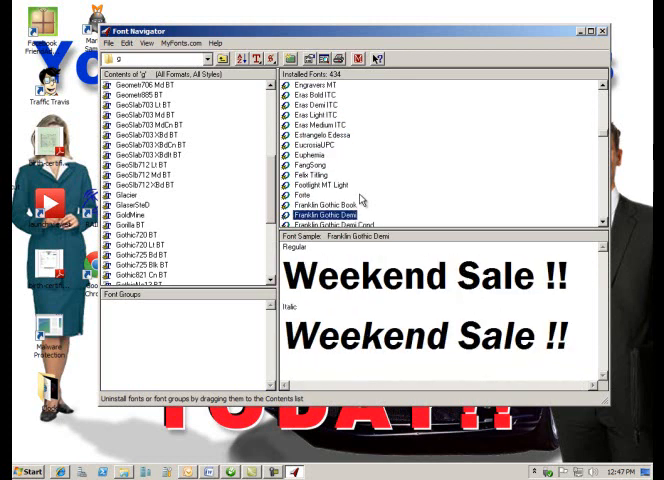
Preview 'Weekend Sale !!' in another installed font and scroll further down the Installed Fonts list.
left_click(334, 216)
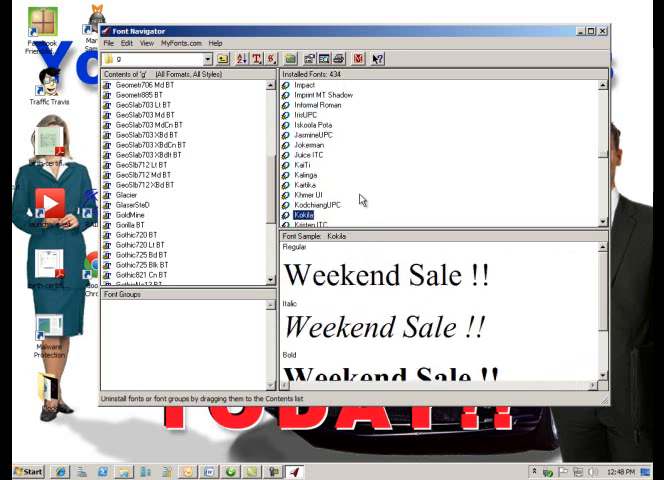
scroll("down", 3)
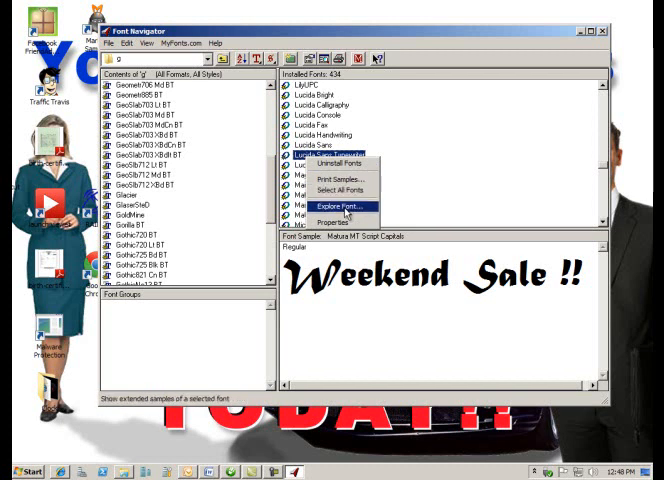
mouse_move(340, 164)
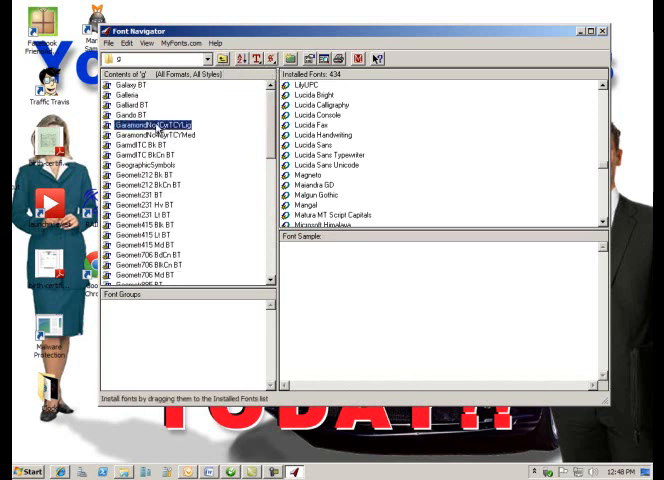
Check View By Format, then browse Geographic Symbols and GeoSlab down to the Goudy fonts and Grouch BT.
right_click(150, 122)
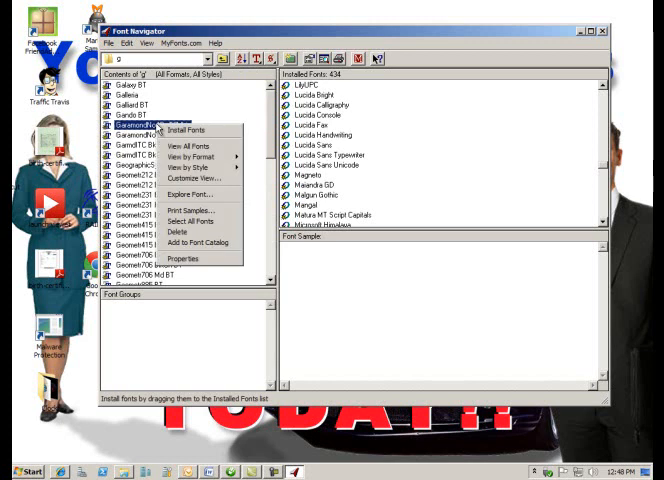
left_click(192, 156)
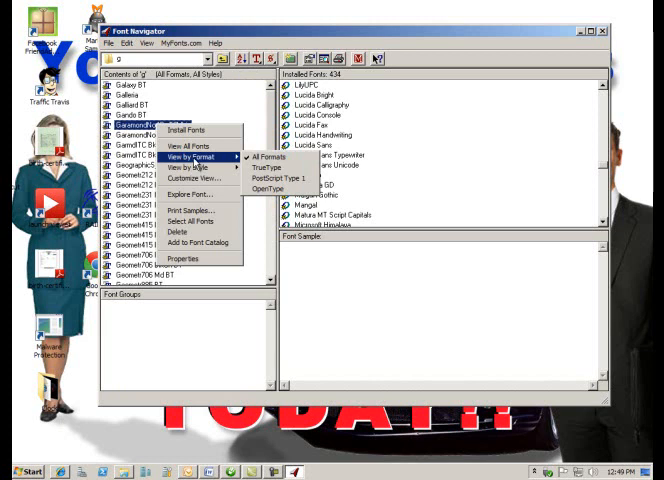
mouse_move(272, 168)
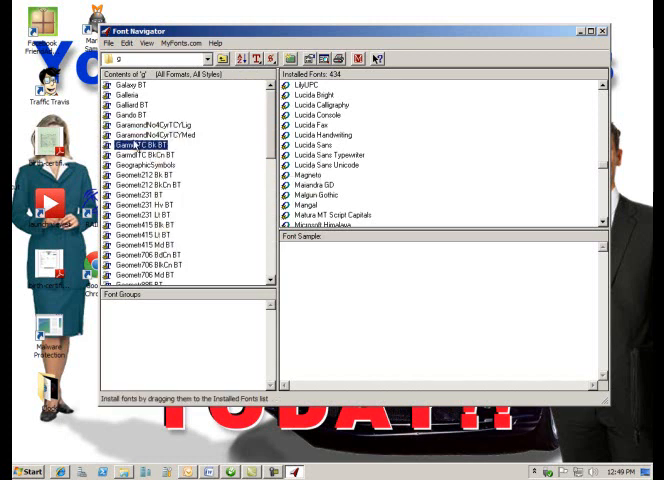
left_click(150, 164)
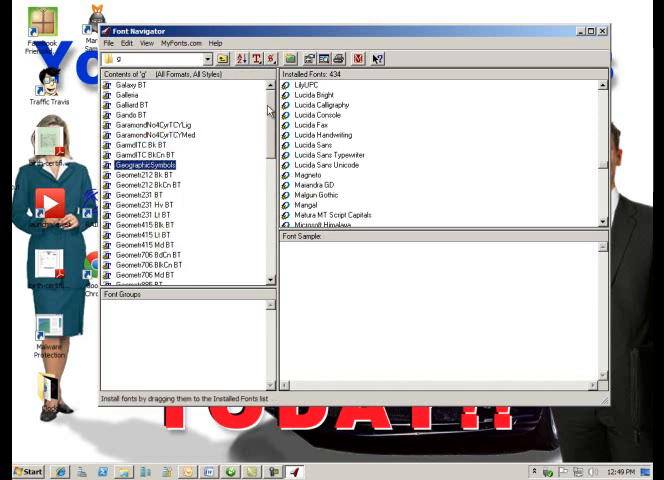
left_click(148, 236)
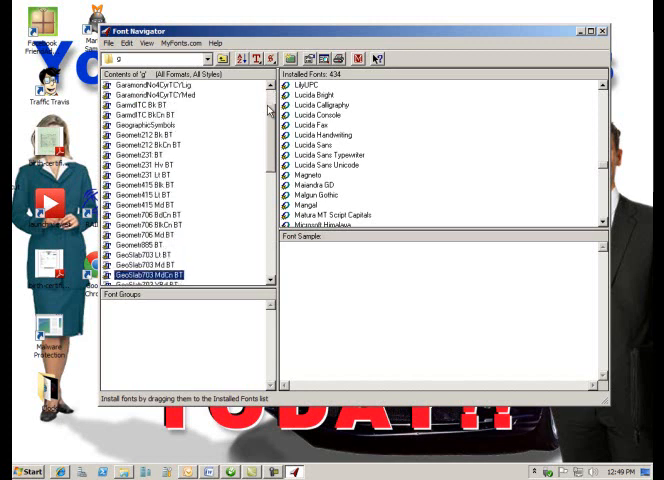
scroll("down", 3)
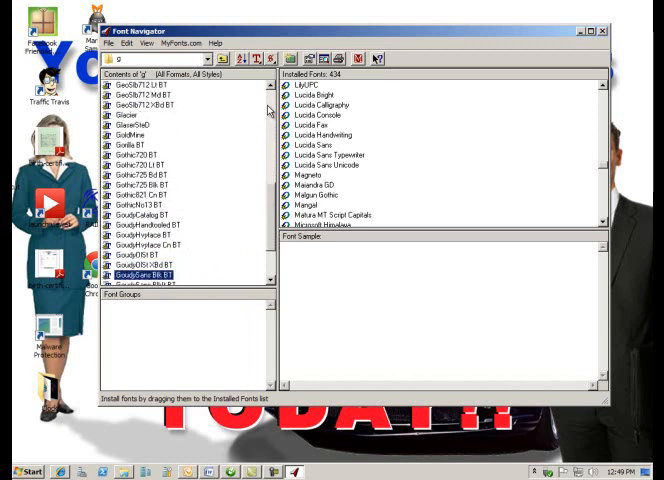
scroll("down", 3)
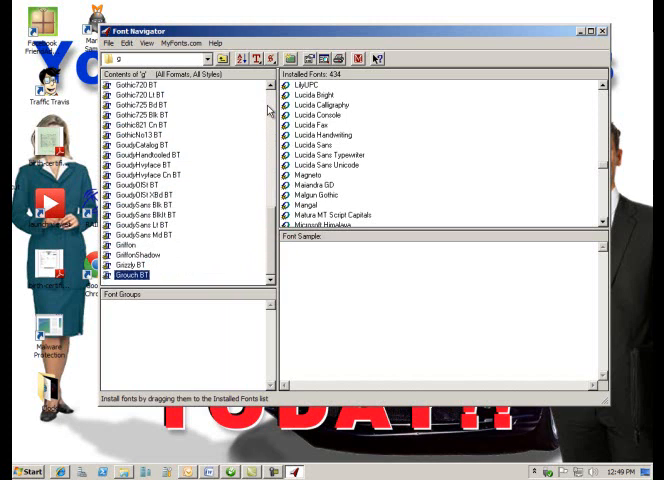
right_click(136, 172)
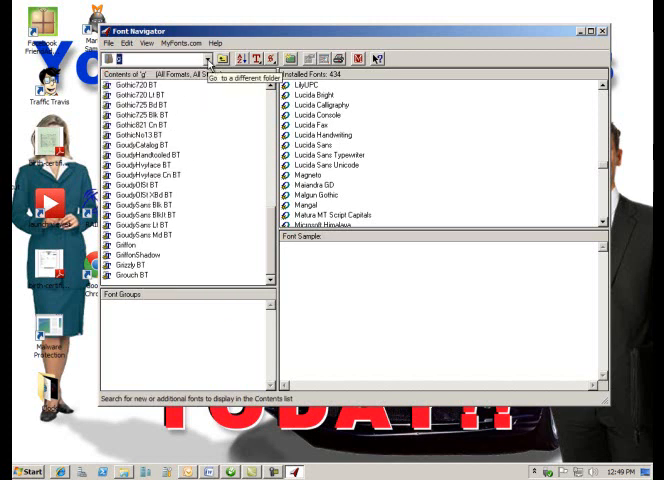
left_click(208, 58)
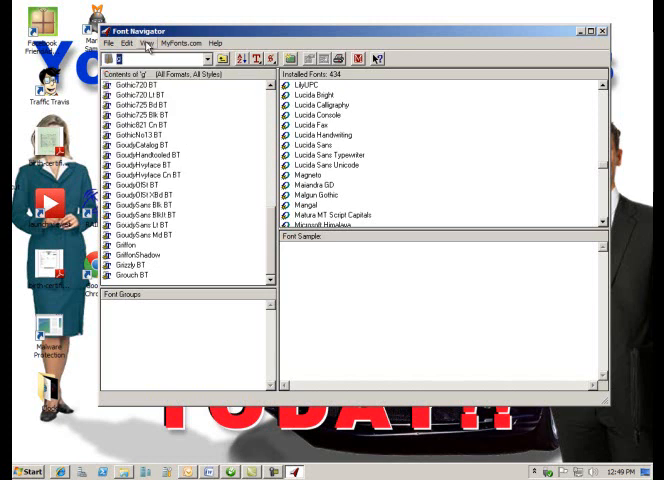
left_click(144, 42)
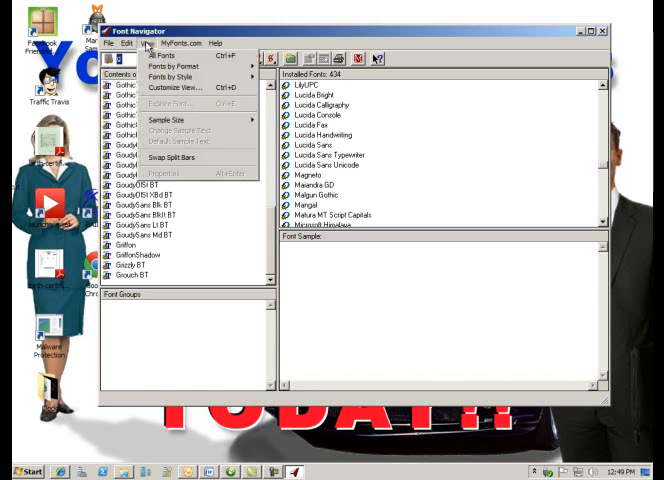
left_click(108, 44)
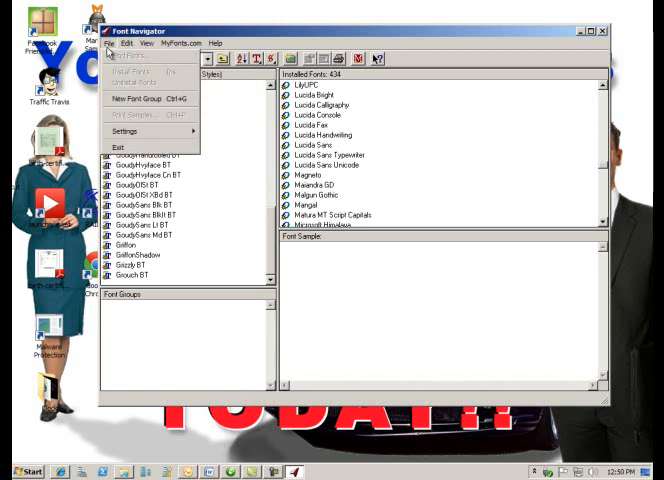
left_click(128, 44)
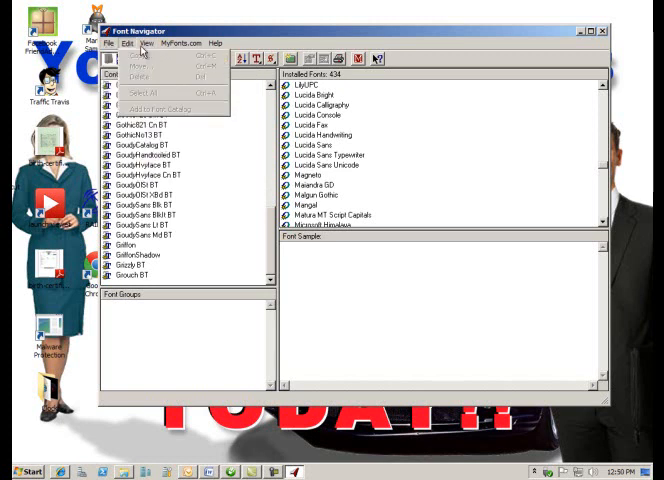
left_click(186, 44)
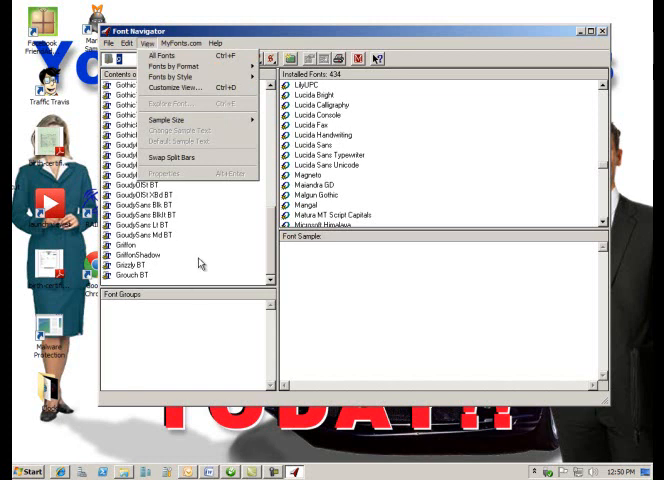
right_click(128, 246)
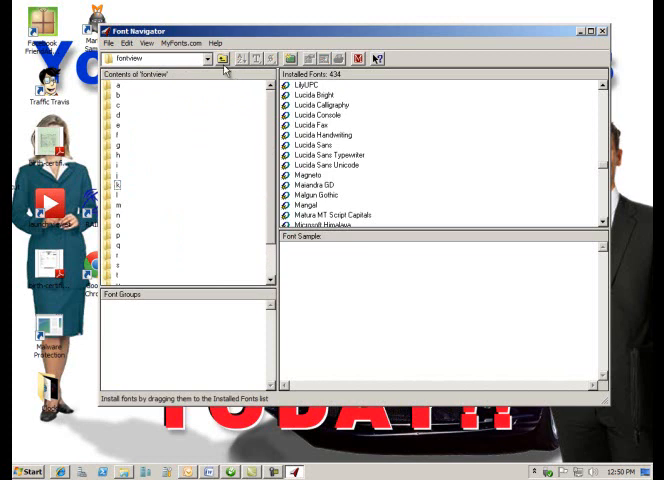
mouse_move(222, 60)
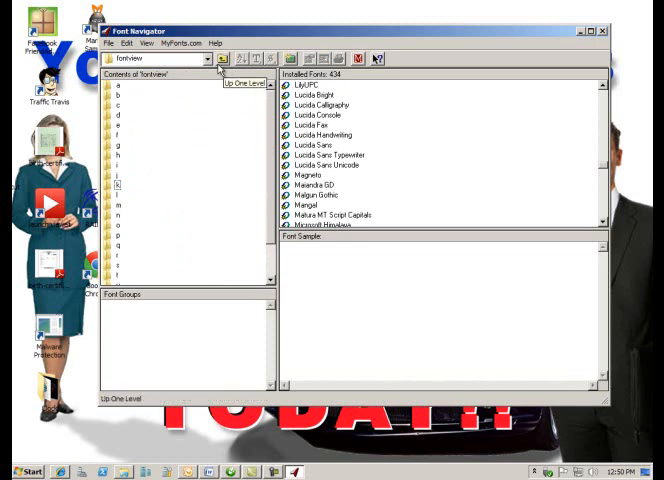
mouse_move(292, 60)
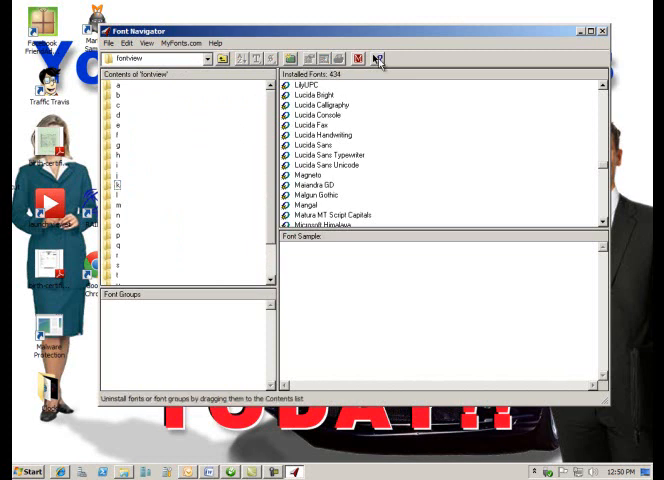
Close Font Navigator, leaving the desktop showing.
left_click(600, 30)
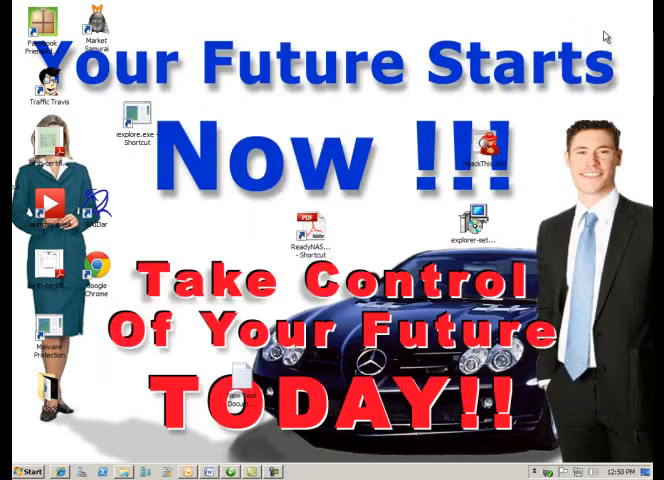